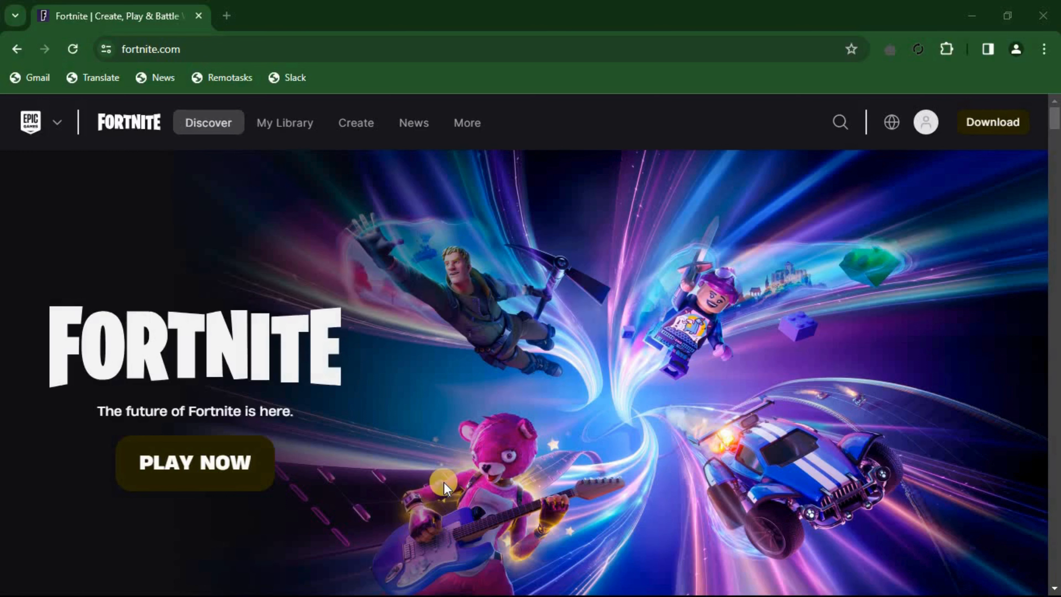
pyautogui.moveTo(595, 479)
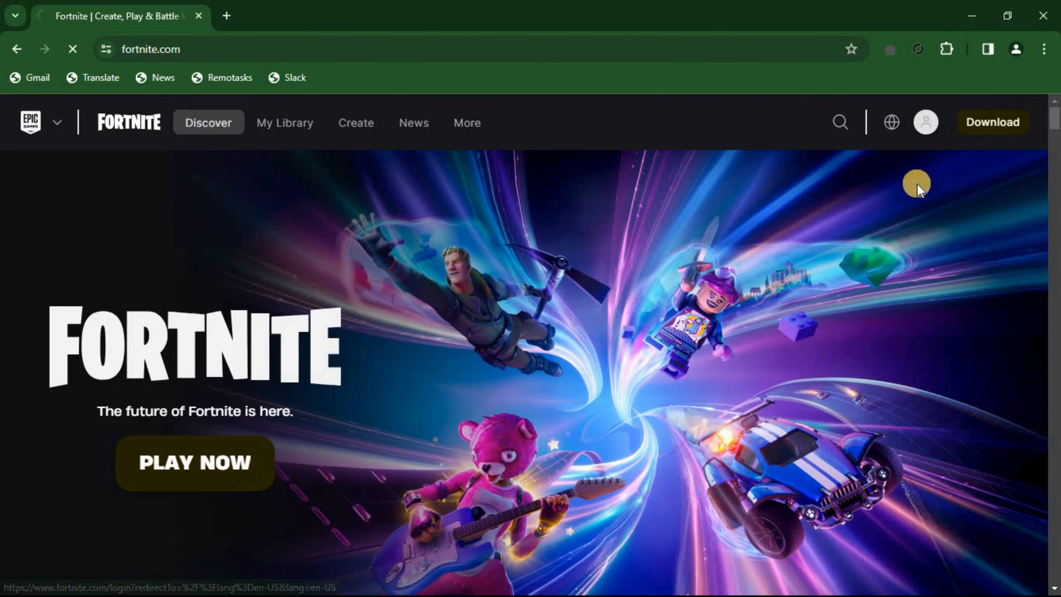
# Step: From the Fortnite site, start signing in to the Epic Games account with Google
pyautogui.click(925, 123)
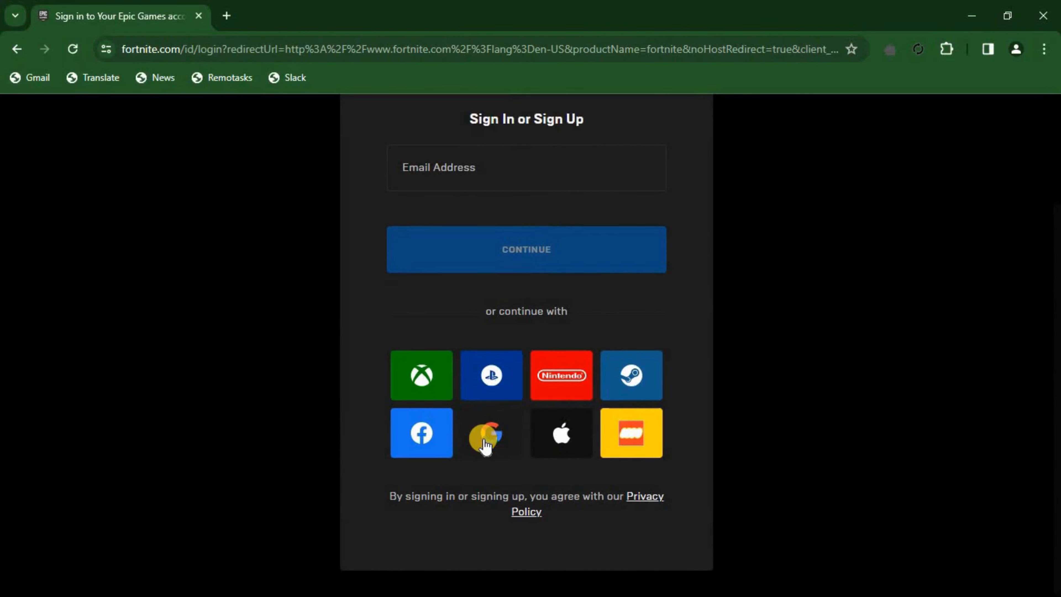
pyautogui.click(485, 432)
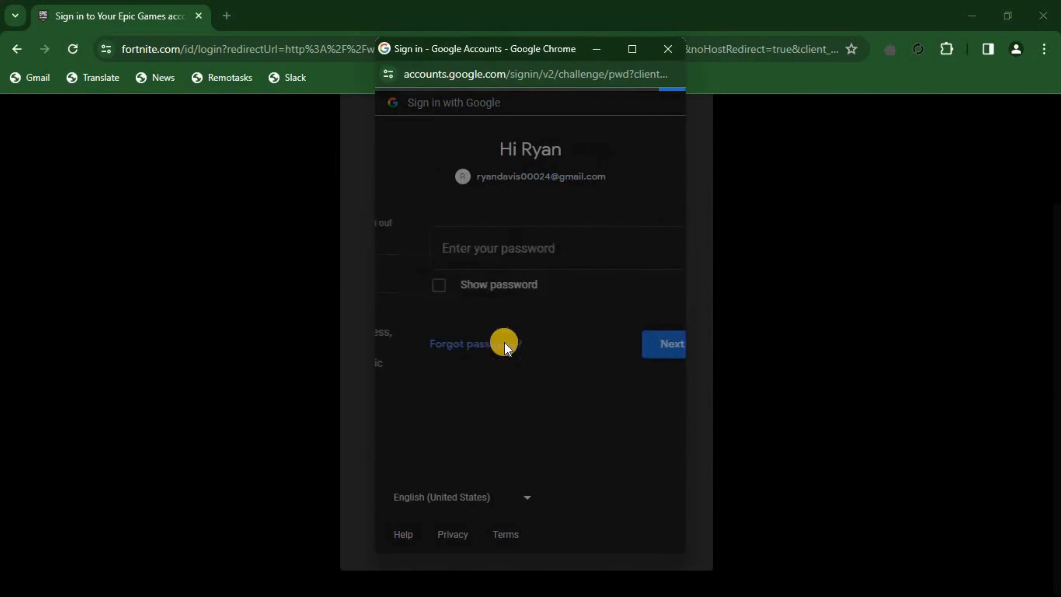
# Step: Submit the Google account password to reach the verification-code screen
pyautogui.click(530, 248)
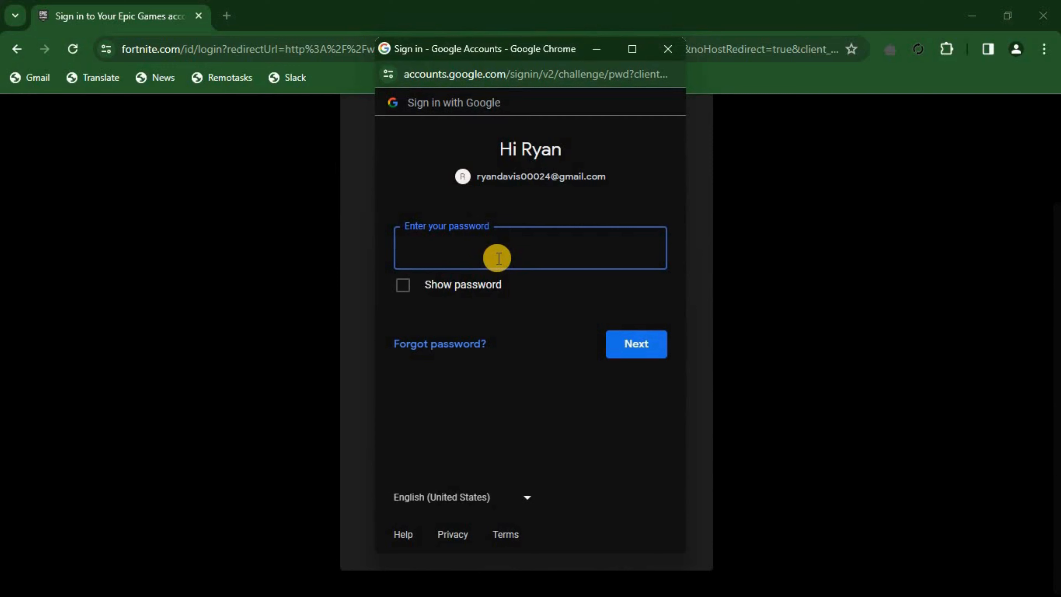
pyautogui.click(634, 343)
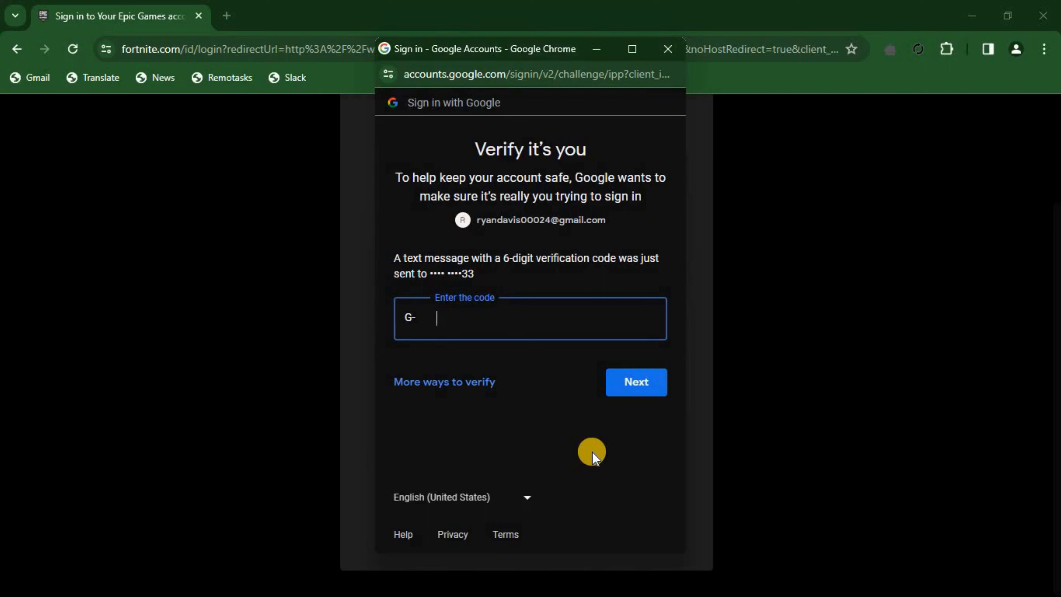
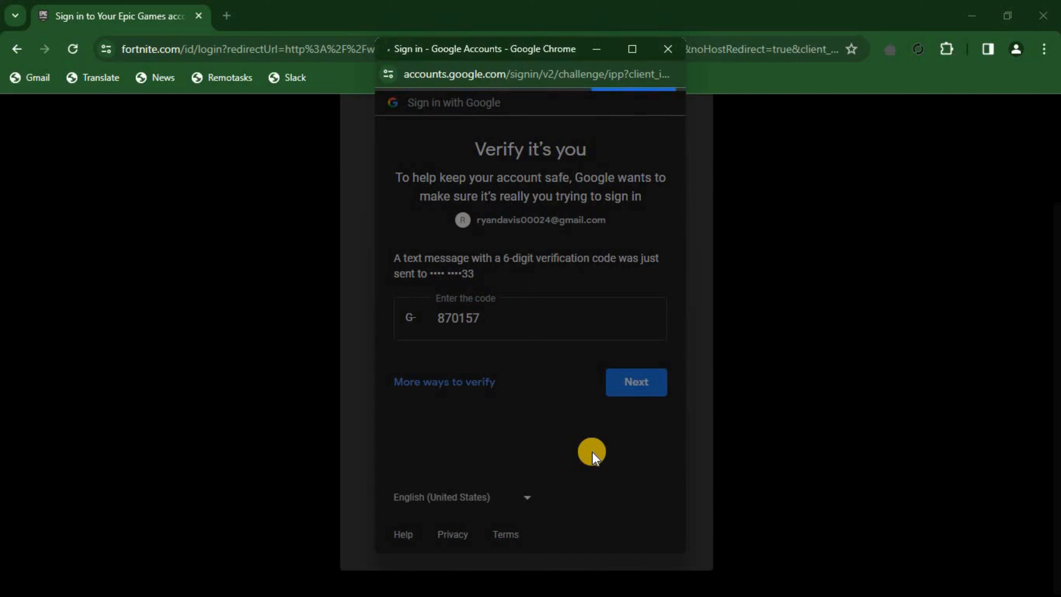
# Step: Enter and submit the texted six-digit verification code to finish Google sign-in
pyautogui.click(635, 381)
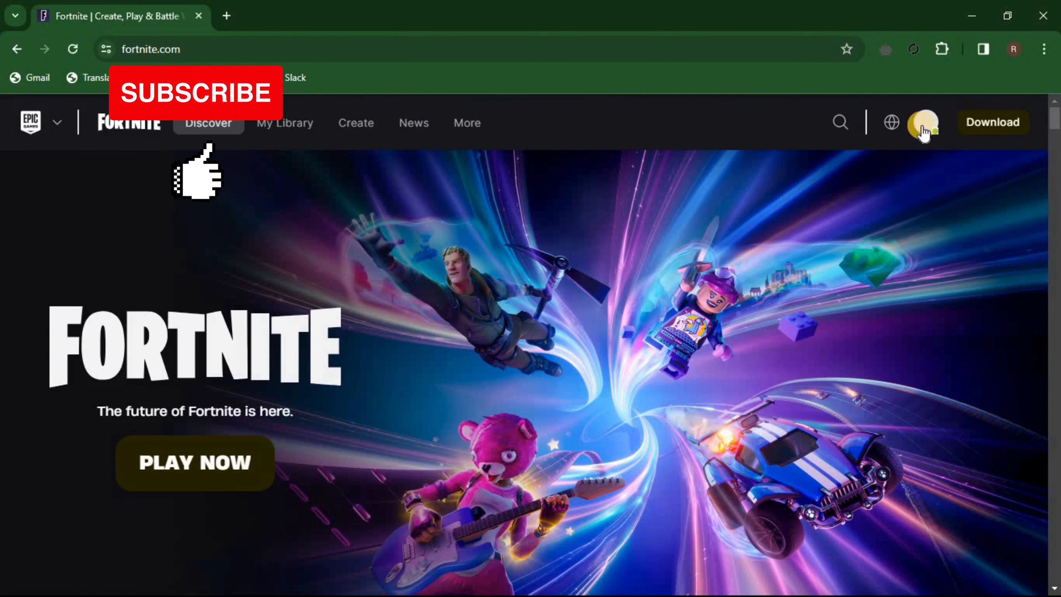
# Step: Go to the Epic Games account settings from the signed-in avatar menu
pyautogui.click(924, 123)
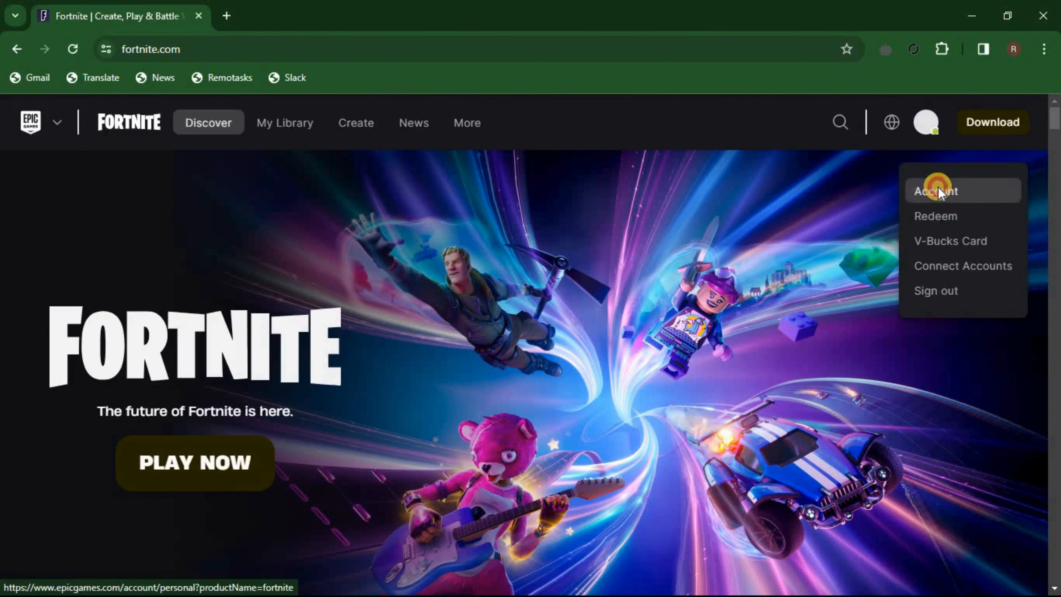
pyautogui.click(935, 190)
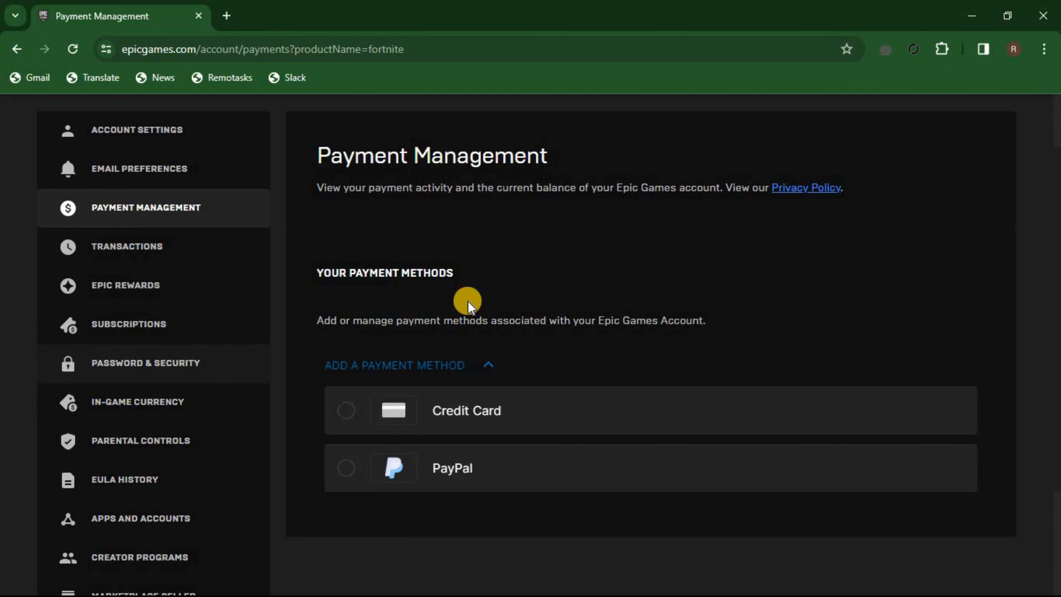
pyautogui.moveTo(438, 322)
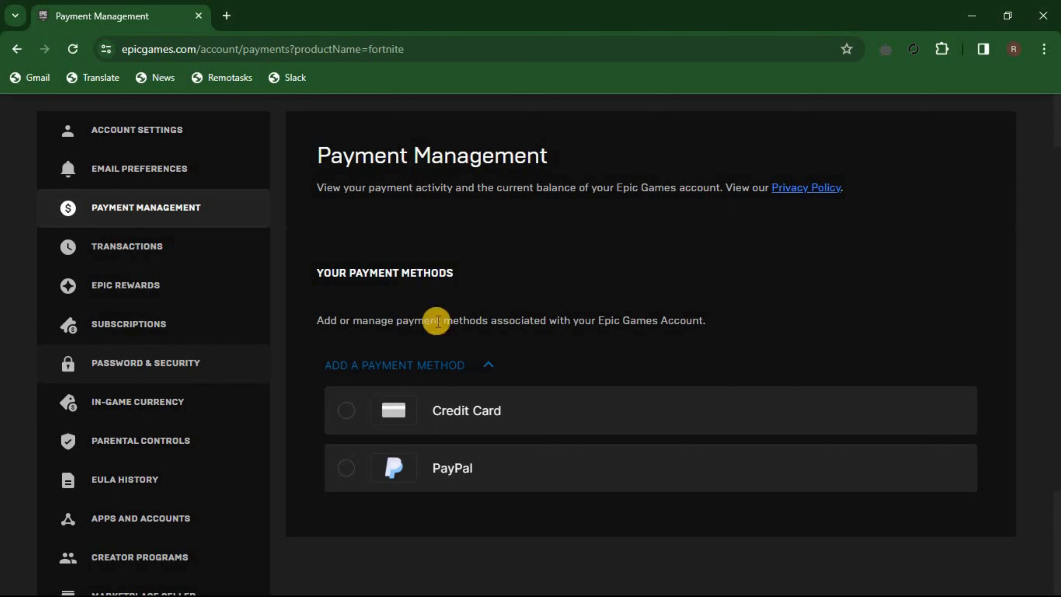
# Step: Choose Credit Card as the new payment method, revealing the card-details form
pyautogui.click(346, 410)
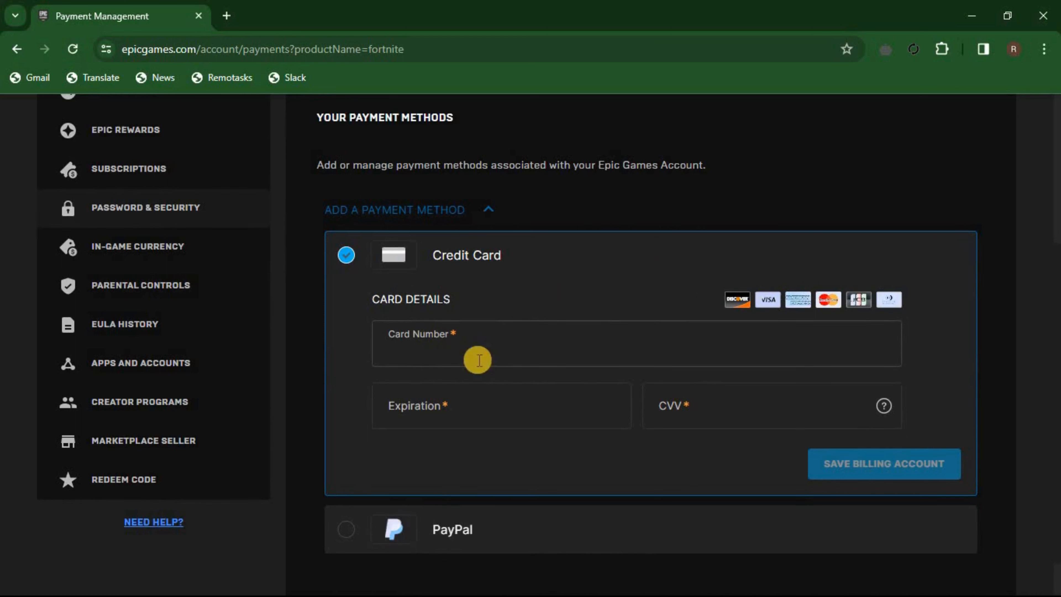
pyautogui.click(477, 350)
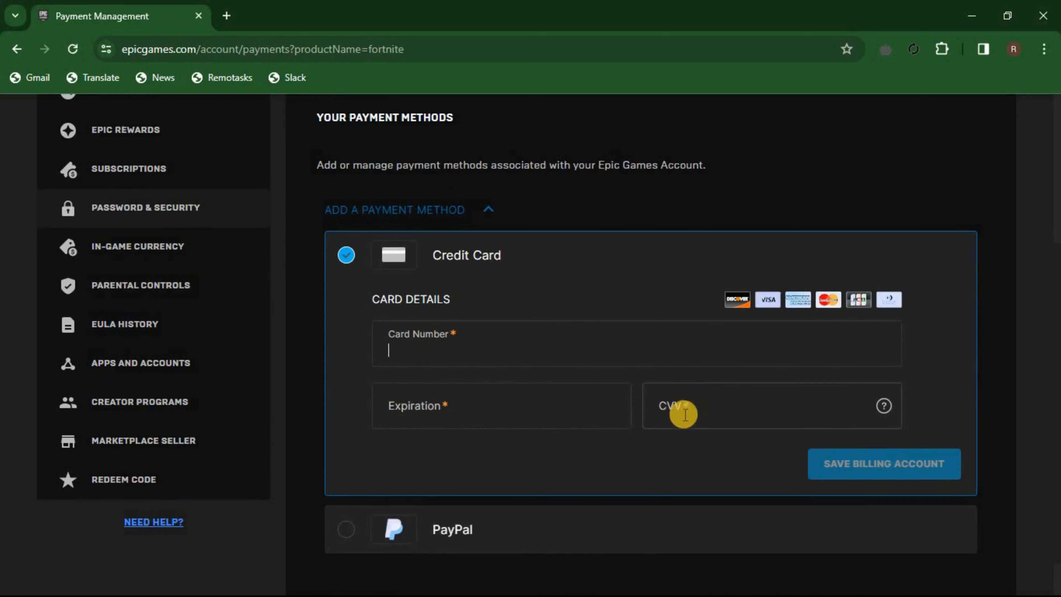
pyautogui.moveTo(569, 385)
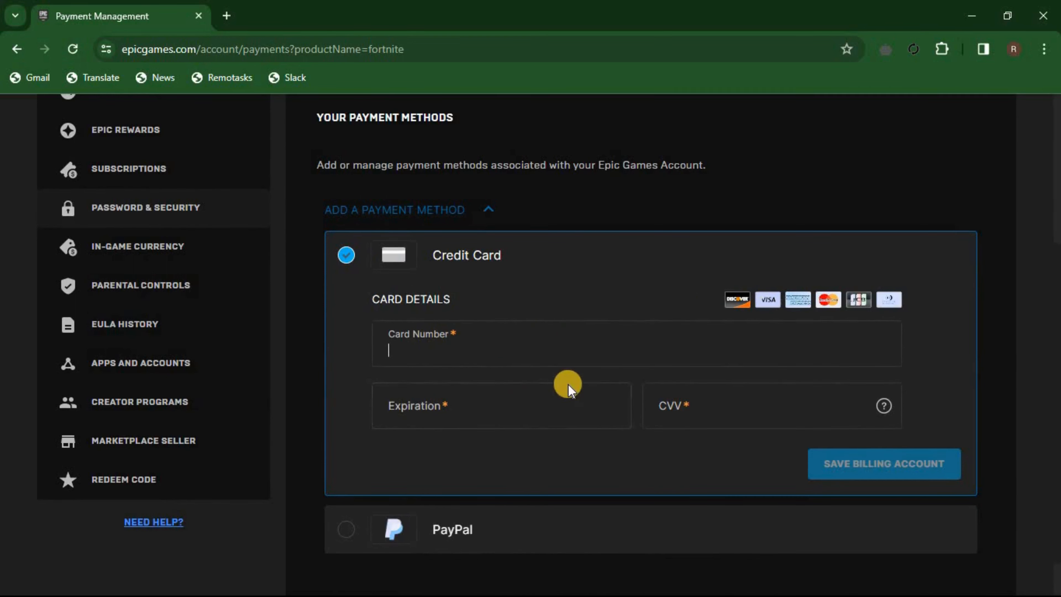
pyautogui.scroll(-3)
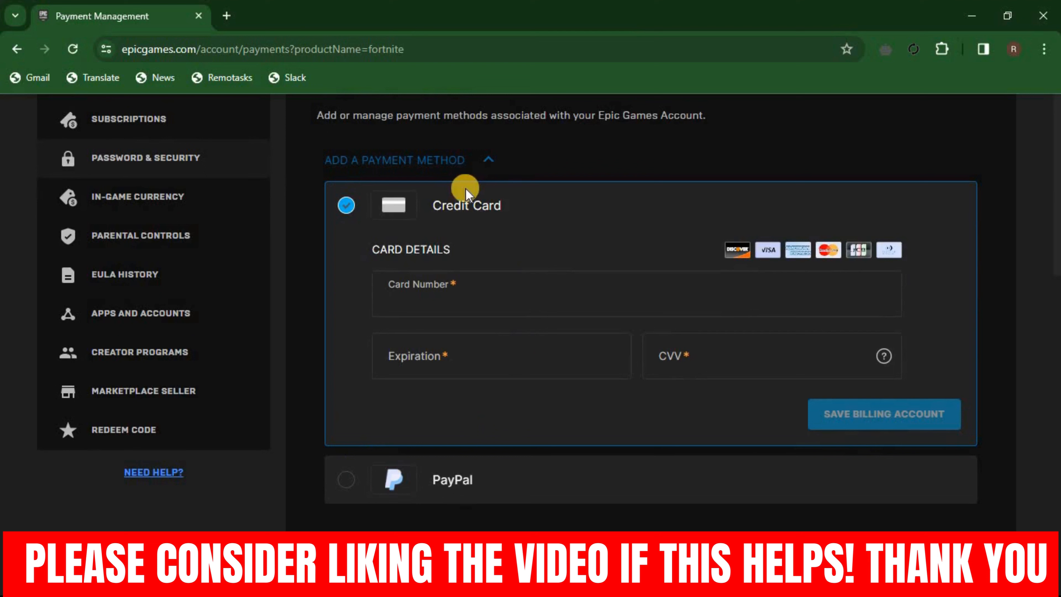
pyautogui.moveTo(518, 212)
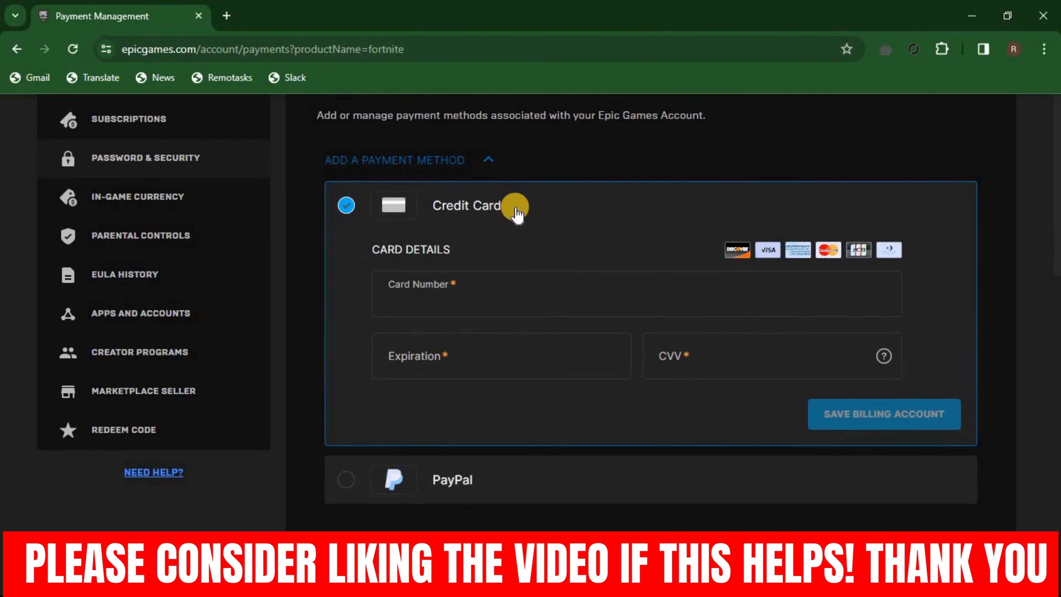
pyautogui.moveTo(537, 238)
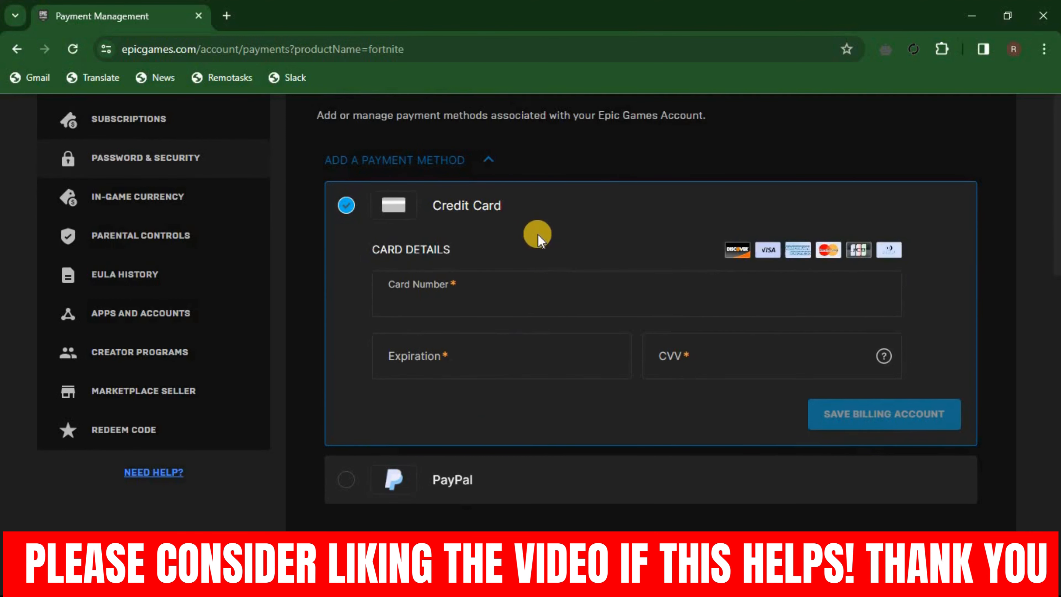